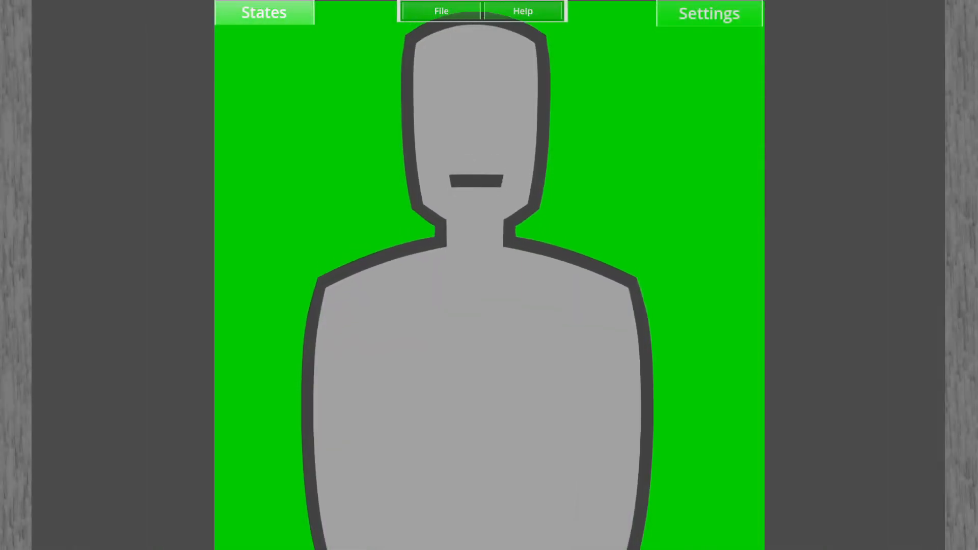
Step: Show the avatar's states list and the frame editor for State A
left_click(263, 13)
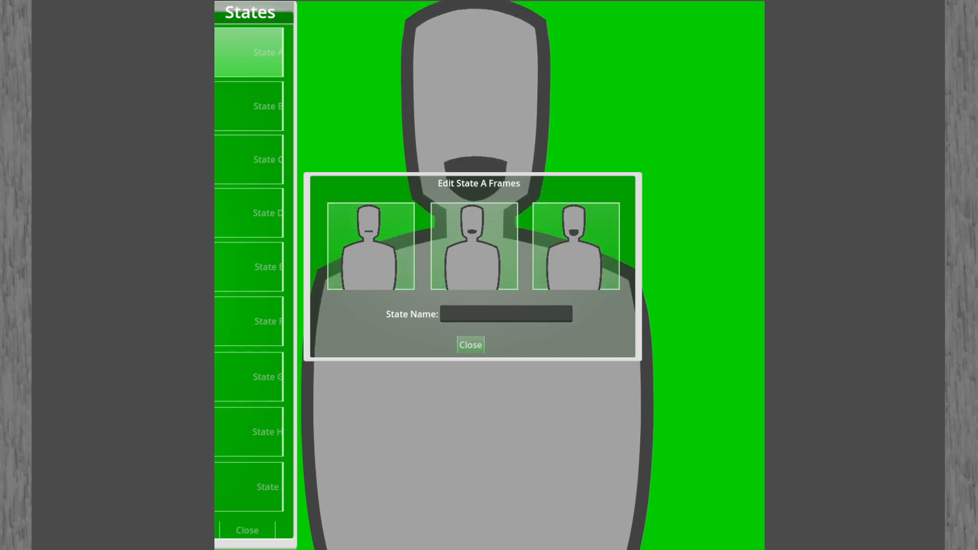
Step: Load ToonTuber_Inki_Idle_1.png from the ToonTuberInki folder into State A's first frame
left_click(370, 245)
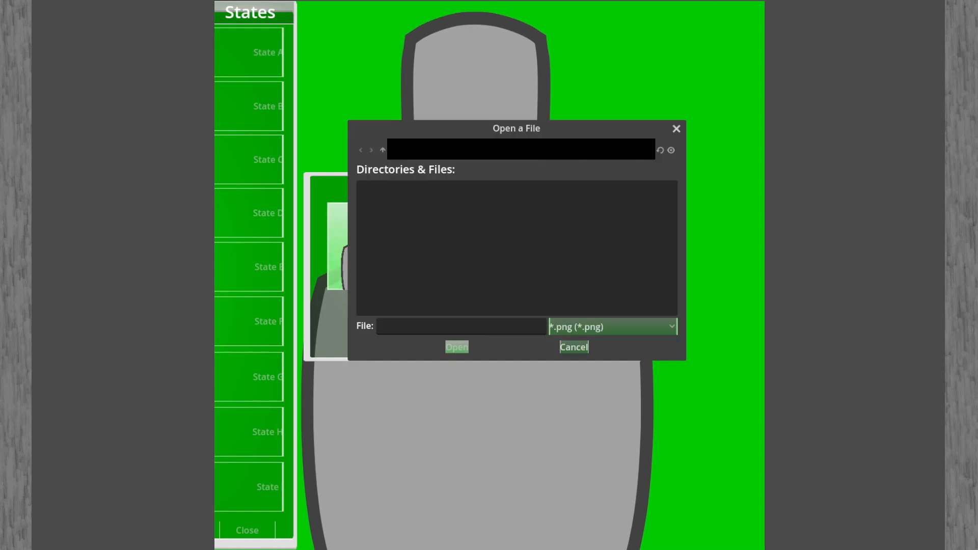
left_click(382, 150)
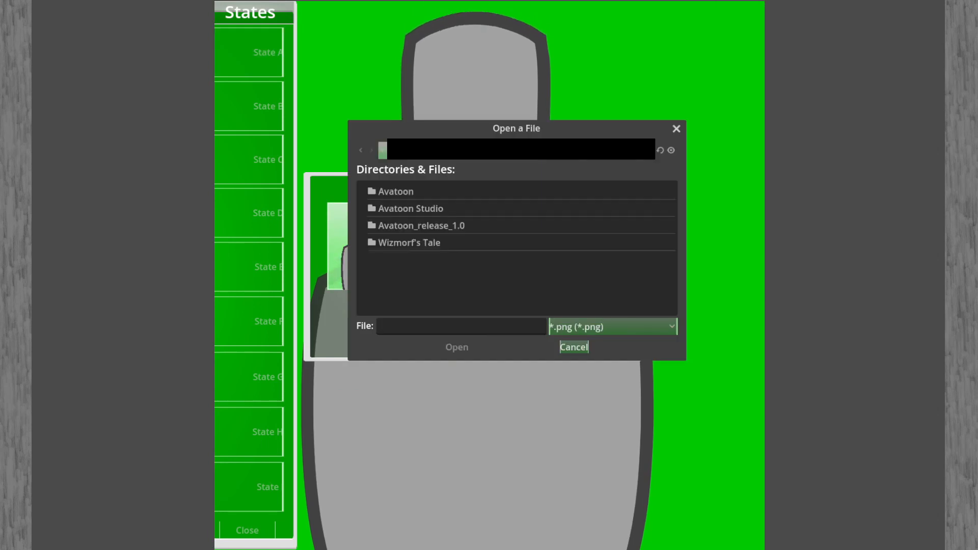
scroll("down", 3)
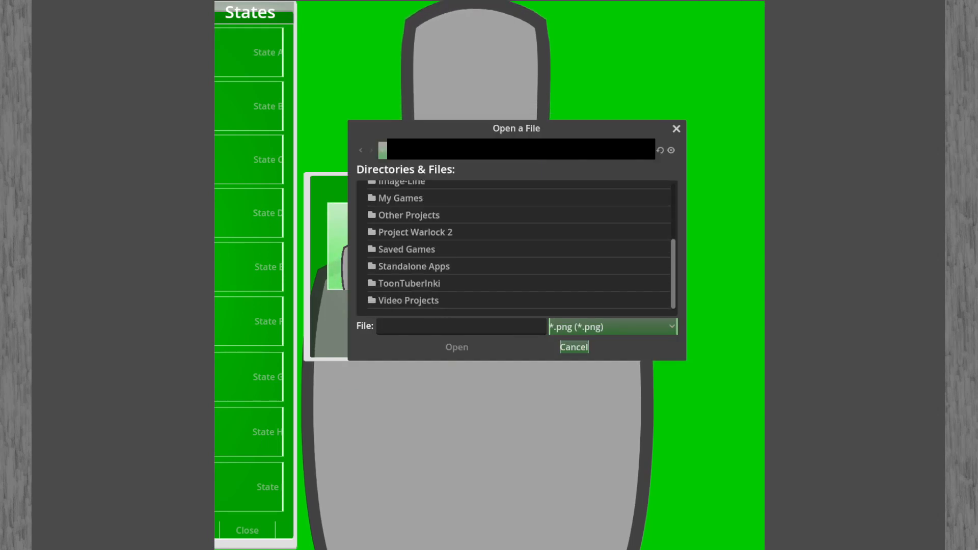
double_click(408, 282)
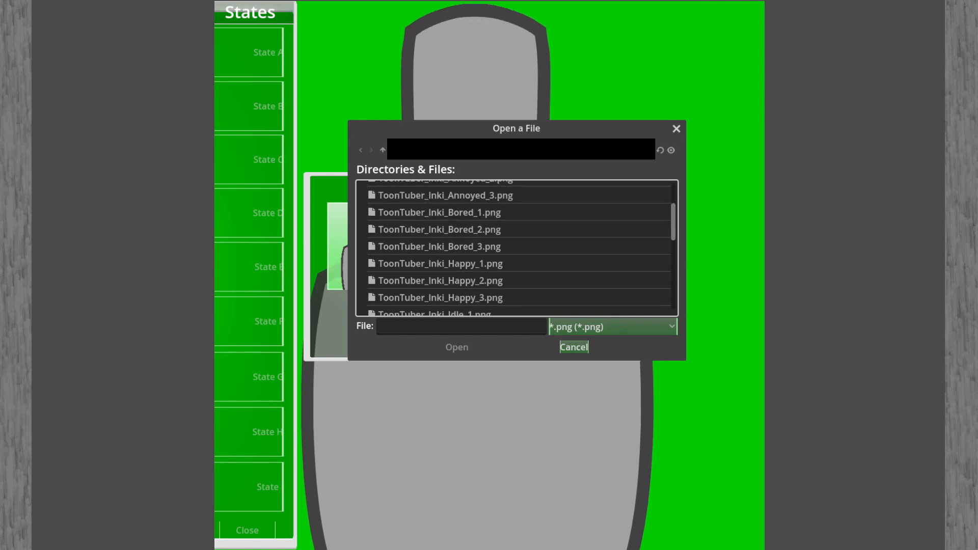
scroll("down", 3)
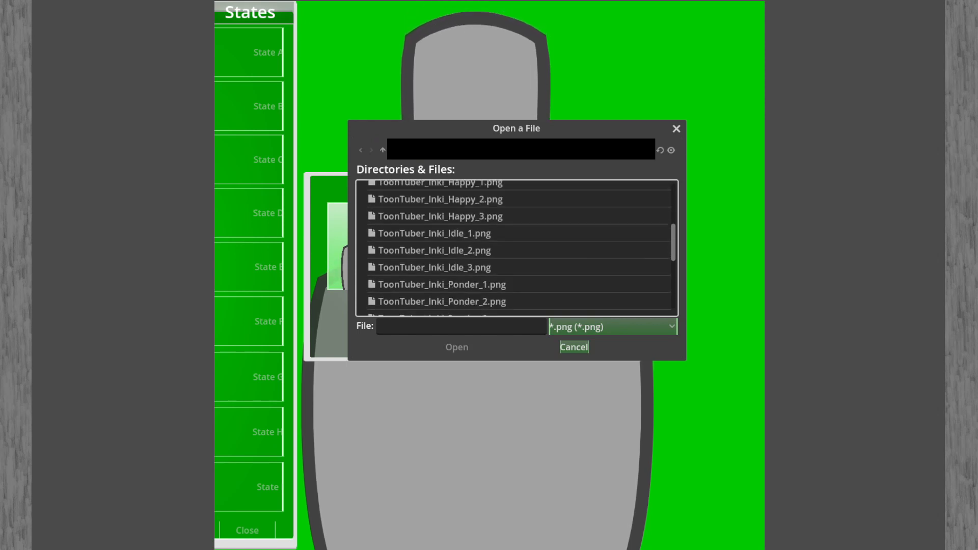
left_click(434, 232)
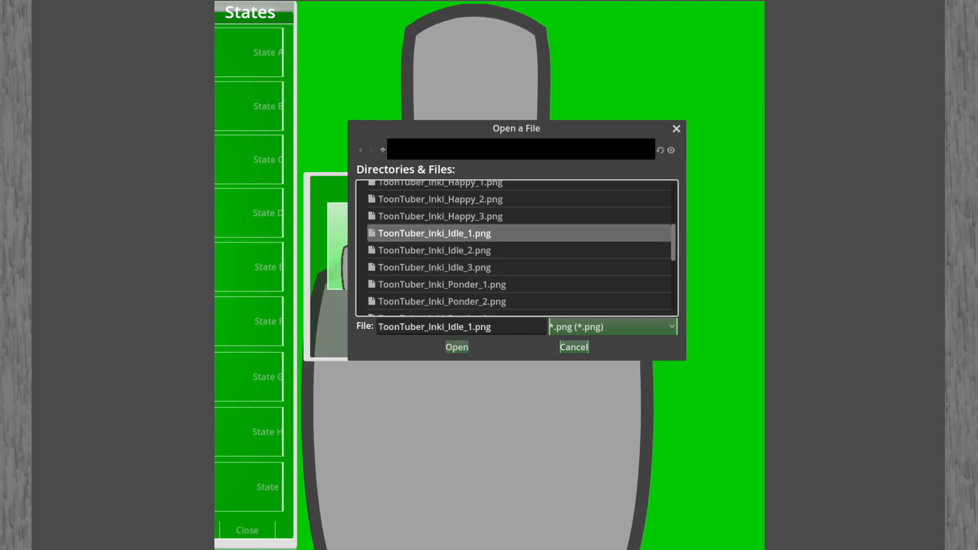
left_click(456, 346)
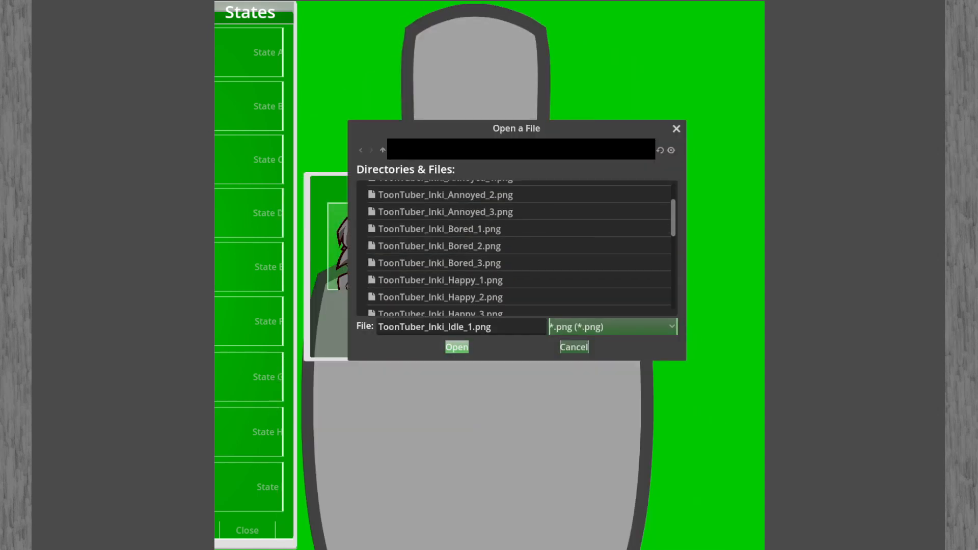
Step: Load the remaining Inki idle images into frames two and three, ending with ToonTuber_Inki_Idle_3.png
left_click(456, 347)
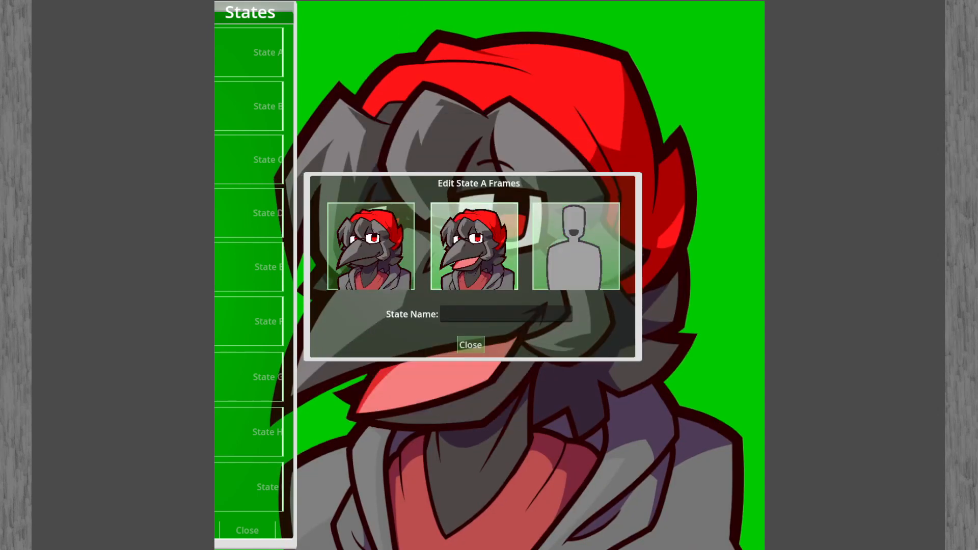
left_click(574, 247)
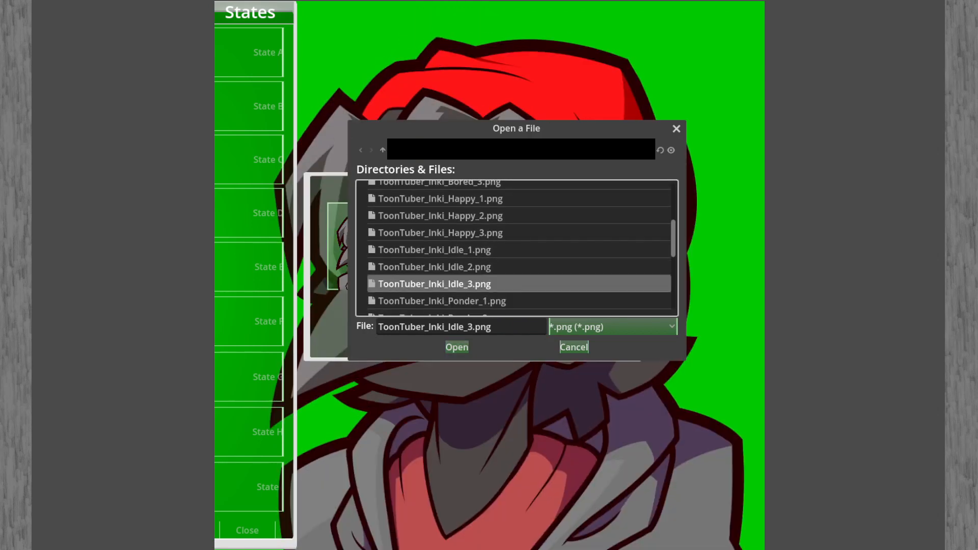
left_click(457, 346)
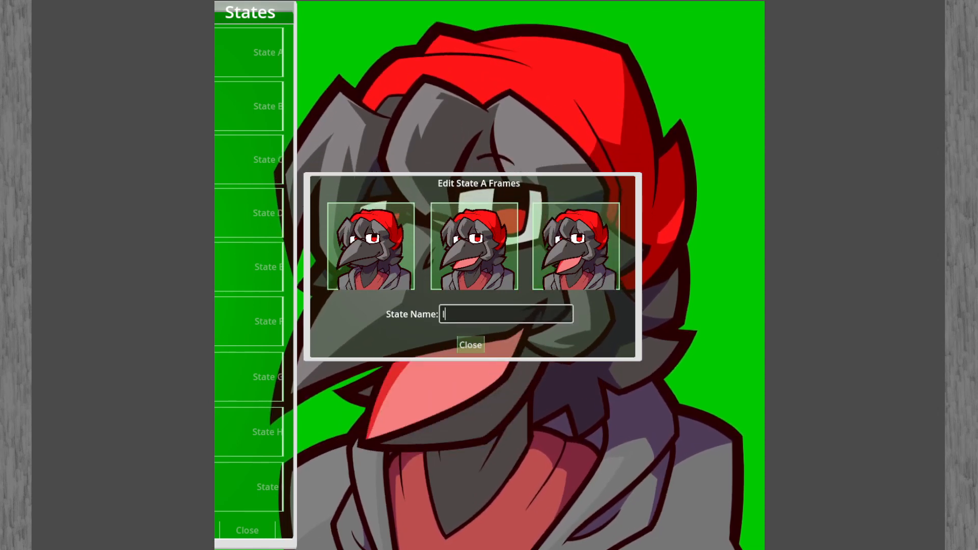
Step: Add the next states and load the Inki Ponder_1 and Ponder_3 images as their frames
left_click(470, 344)
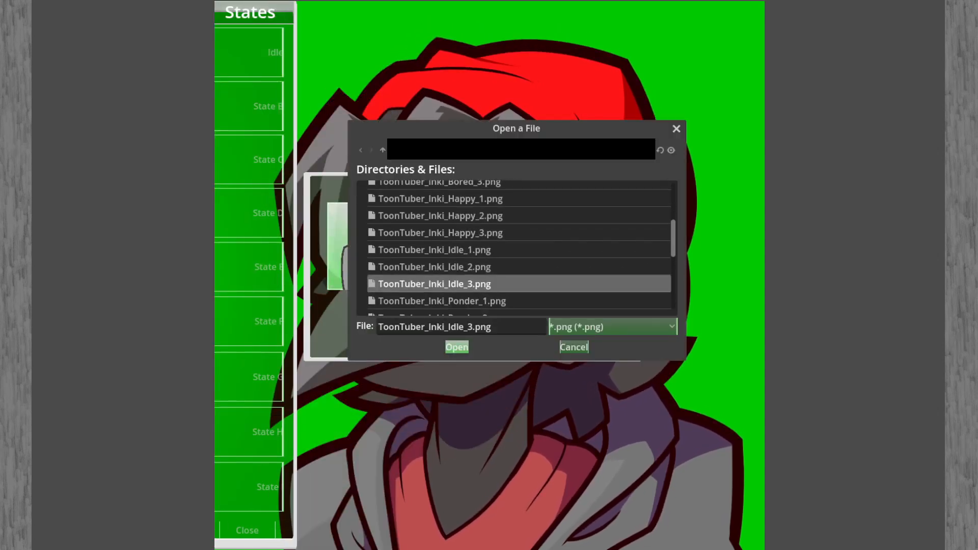
left_click(457, 346)
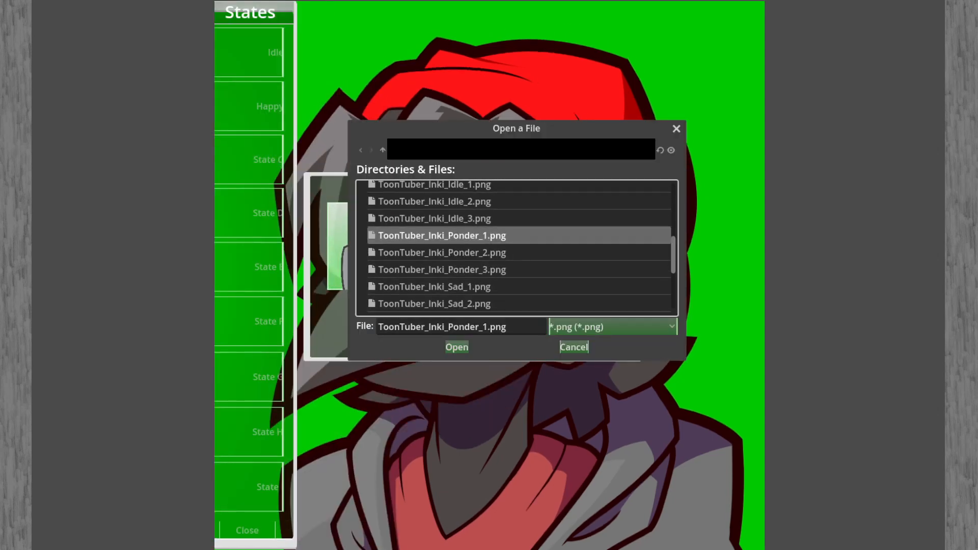
scroll("down", 3)
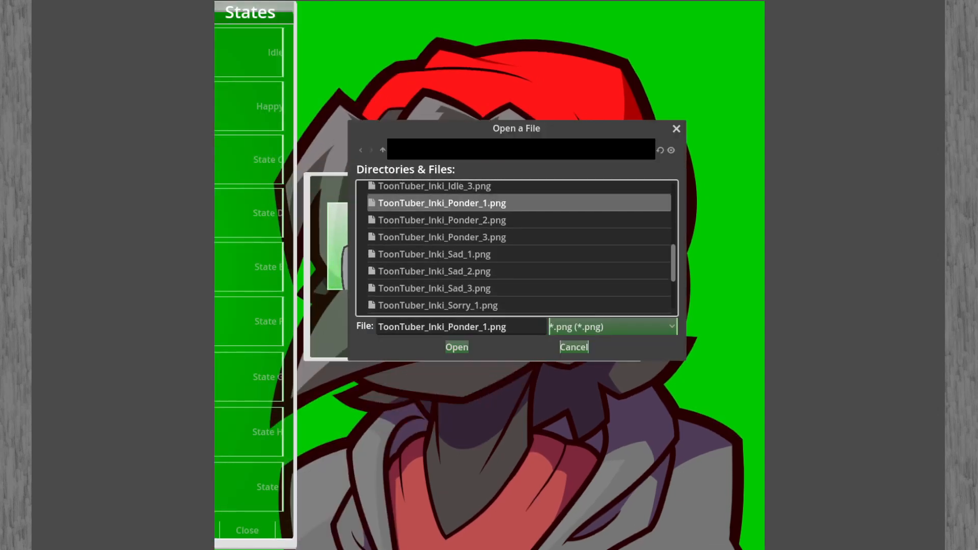
left_click(457, 346)
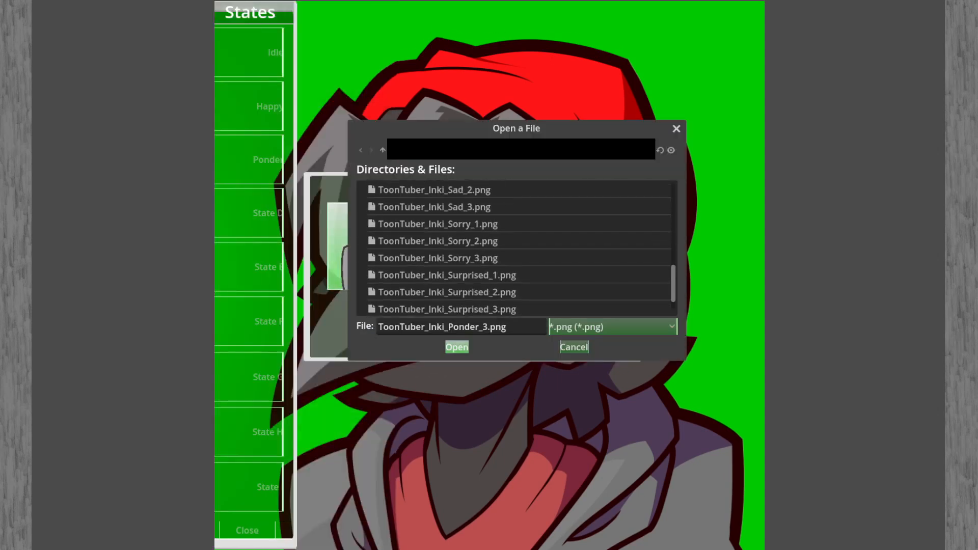
left_click(457, 346)
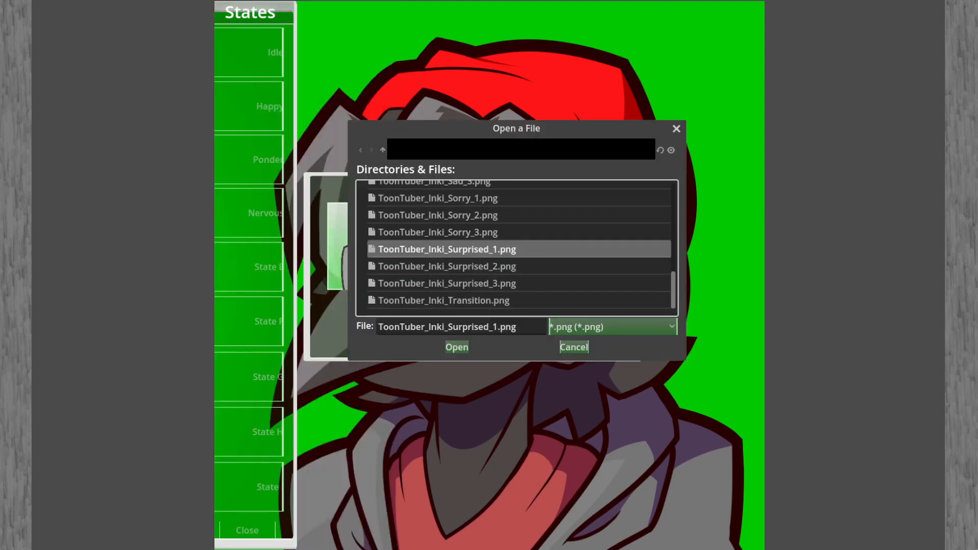
Step: Load the Inki Surprised_1, Annoyed_3, Sad_1 and Bored_2 images as frames for the remaining states
left_click(457, 346)
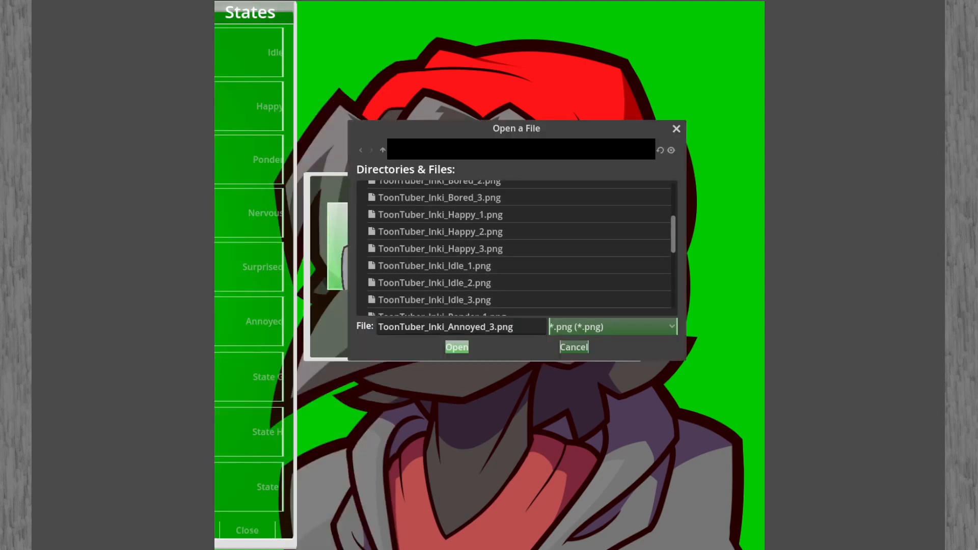
left_click(457, 346)
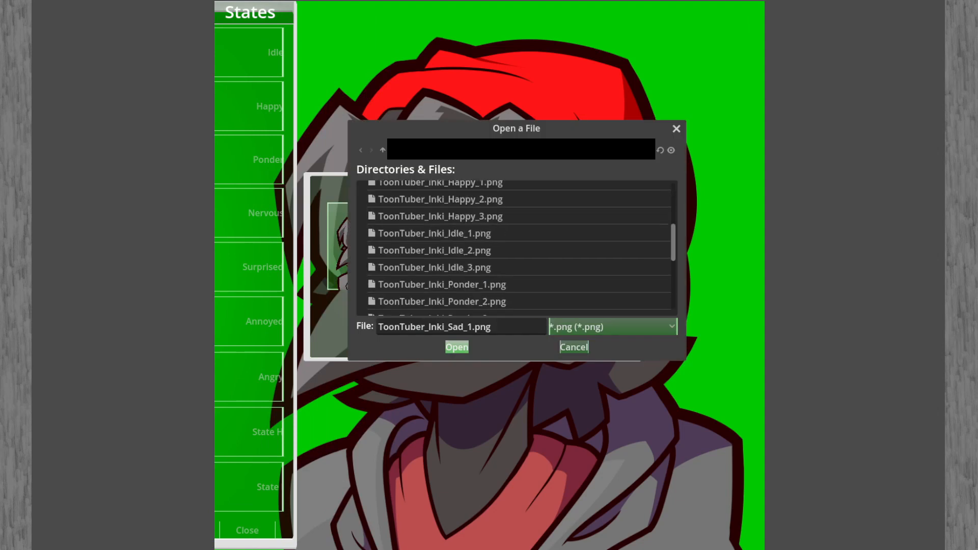
left_click(456, 347)
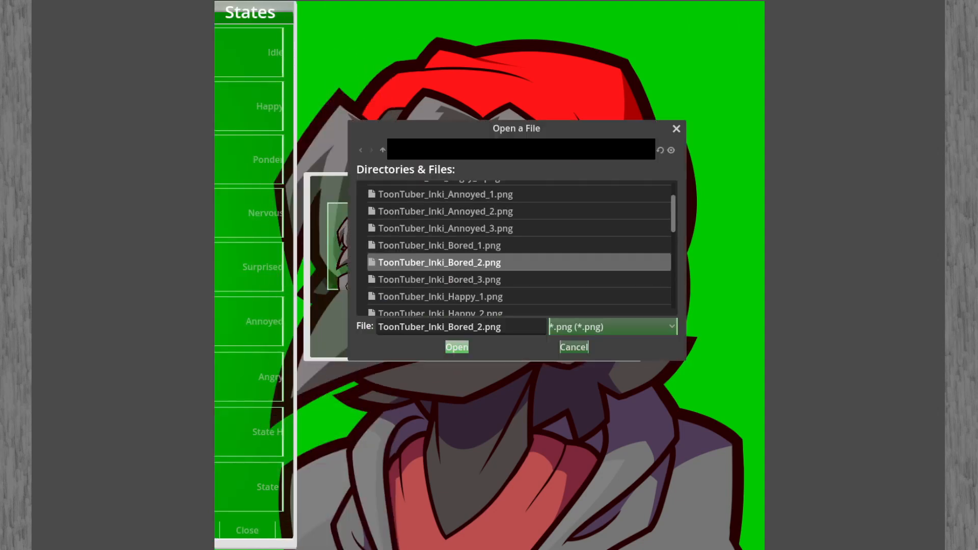
left_click(456, 347)
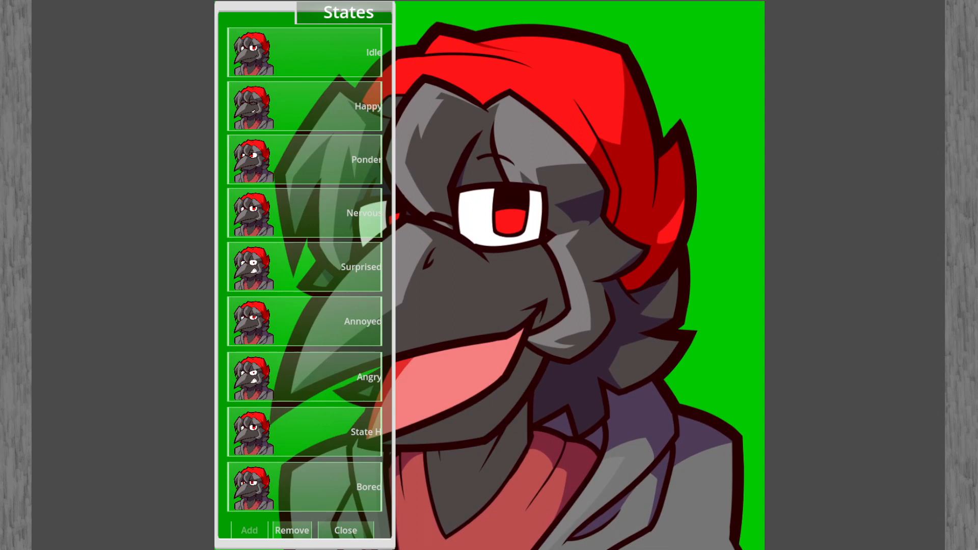
mouse_move(345, 530)
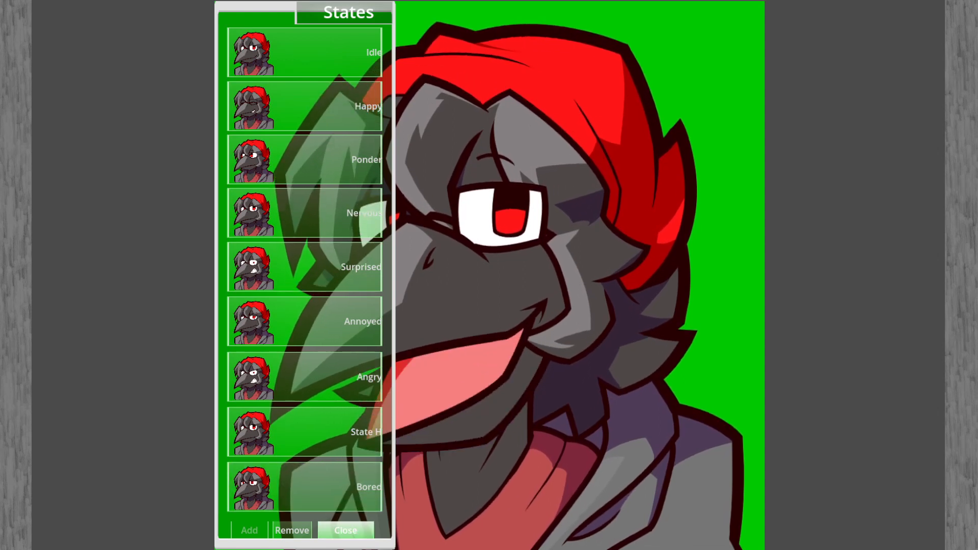
Step: Close the states list and bring up the avatar settings panel
left_click(346, 530)
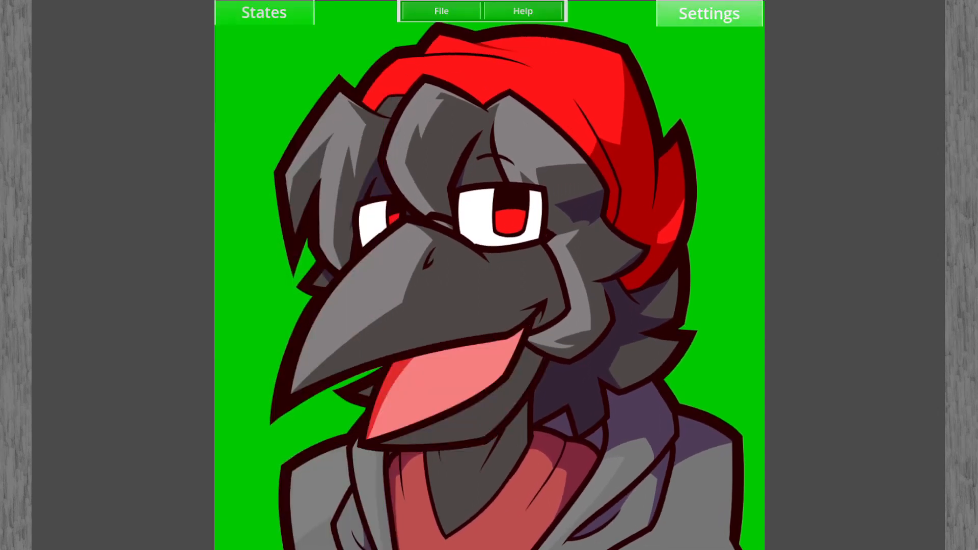
left_click(710, 13)
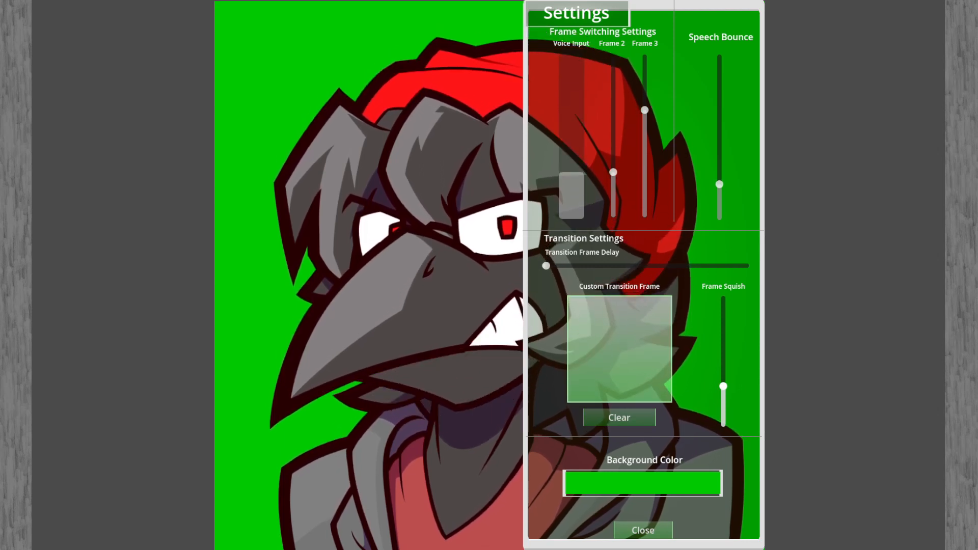
Step: Set ToonTuber_Inki_Transition.png from the ToonTuberInki folder as the custom transition frame
left_click(618, 349)
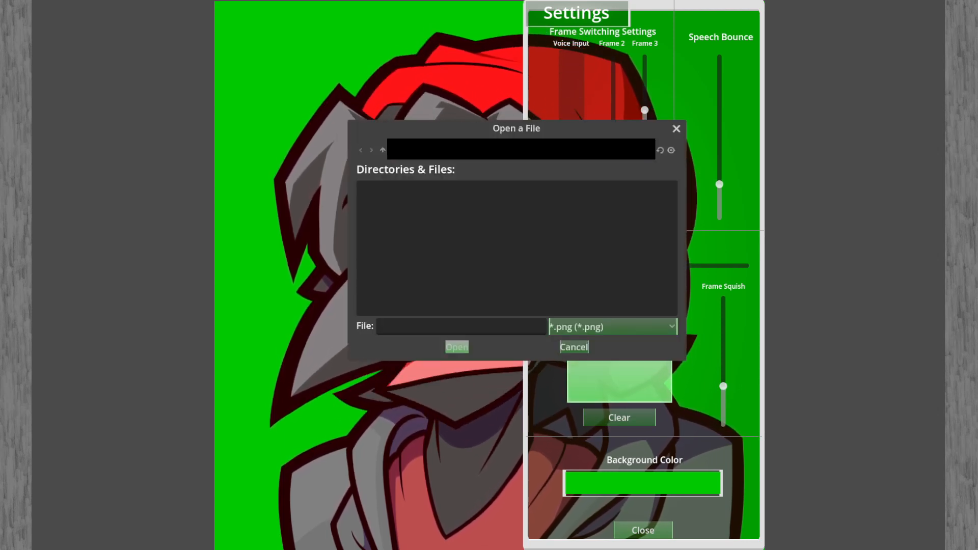
left_click(382, 150)
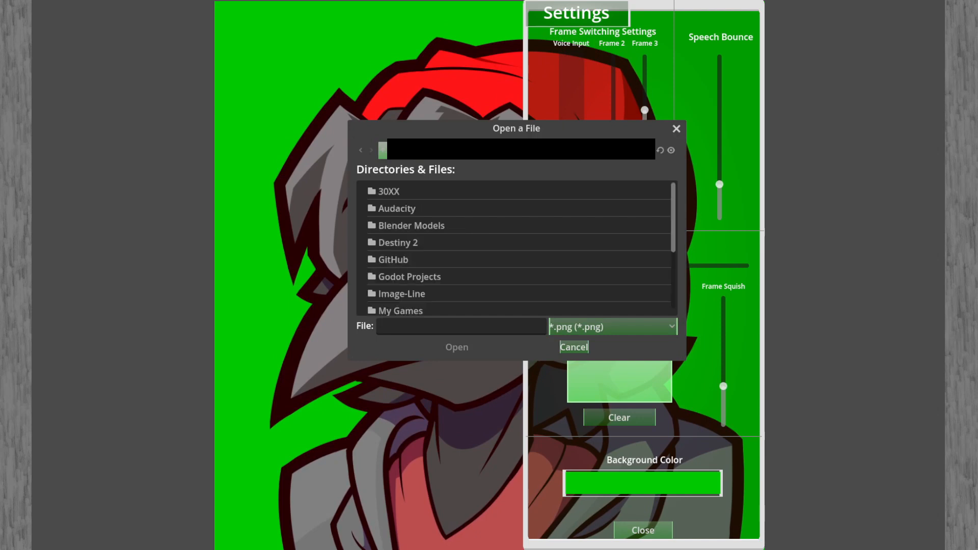
scroll("down", 3)
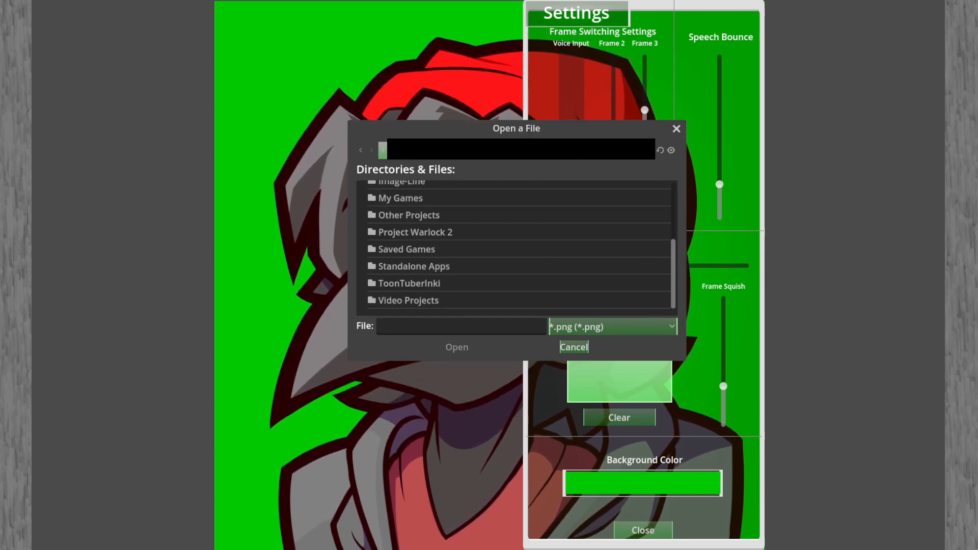
mouse_move(409, 282)
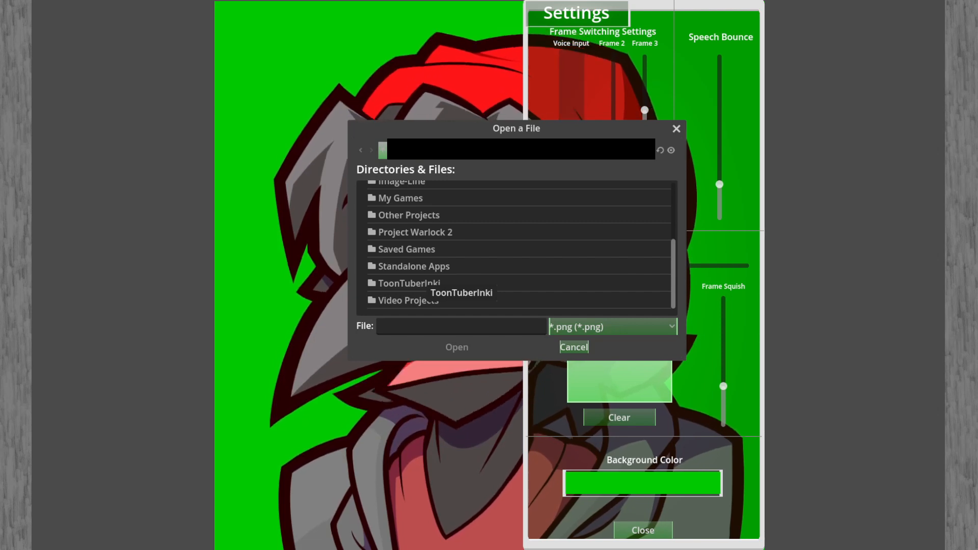
mouse_move(407, 249)
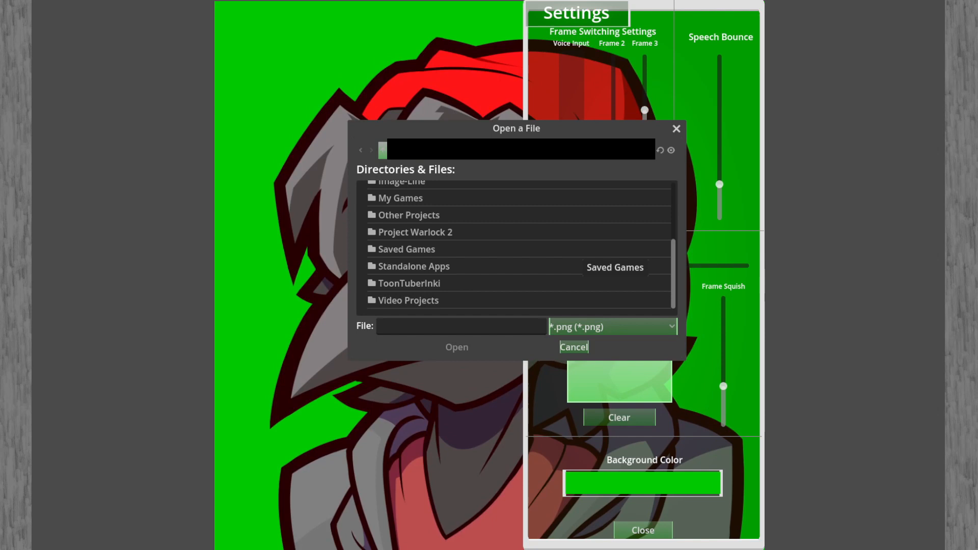
double_click(409, 283)
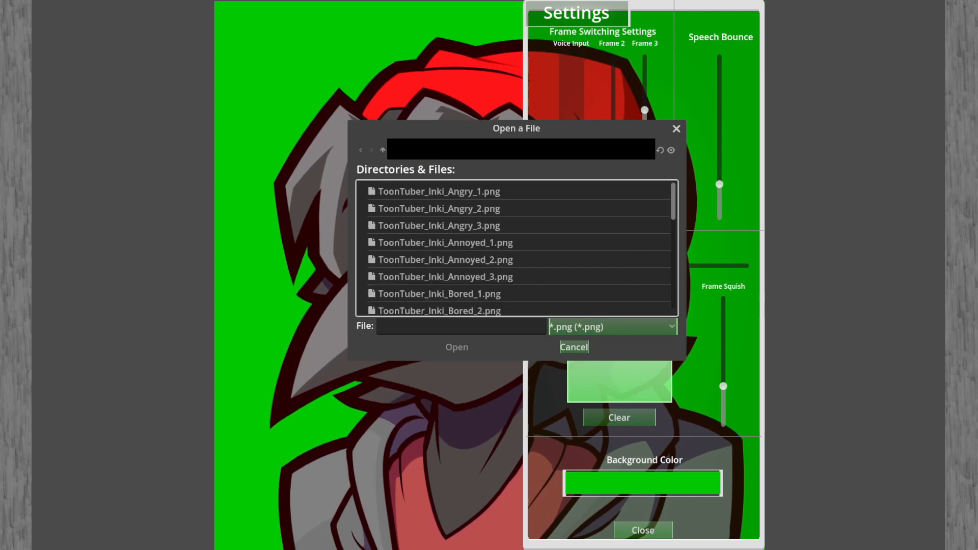
scroll("down", 3)
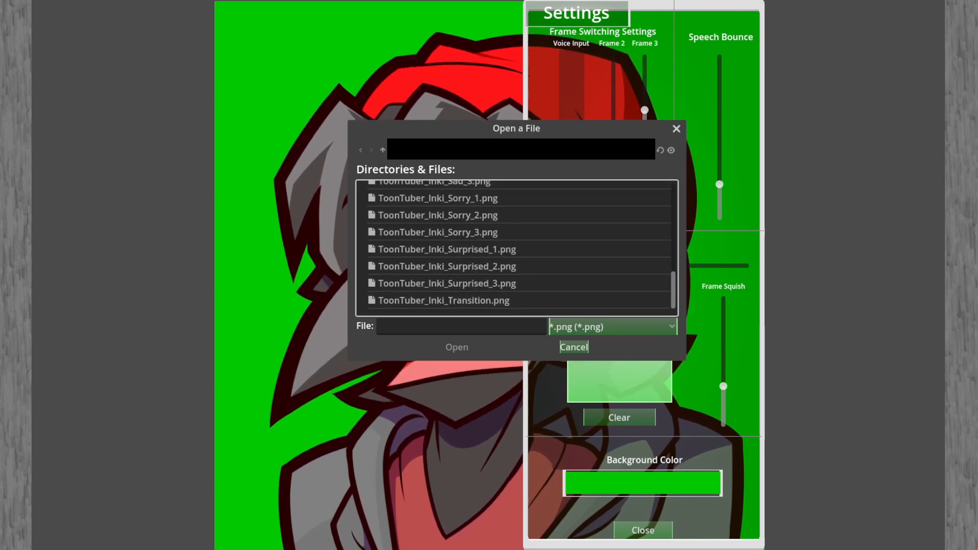
left_click(443, 299)
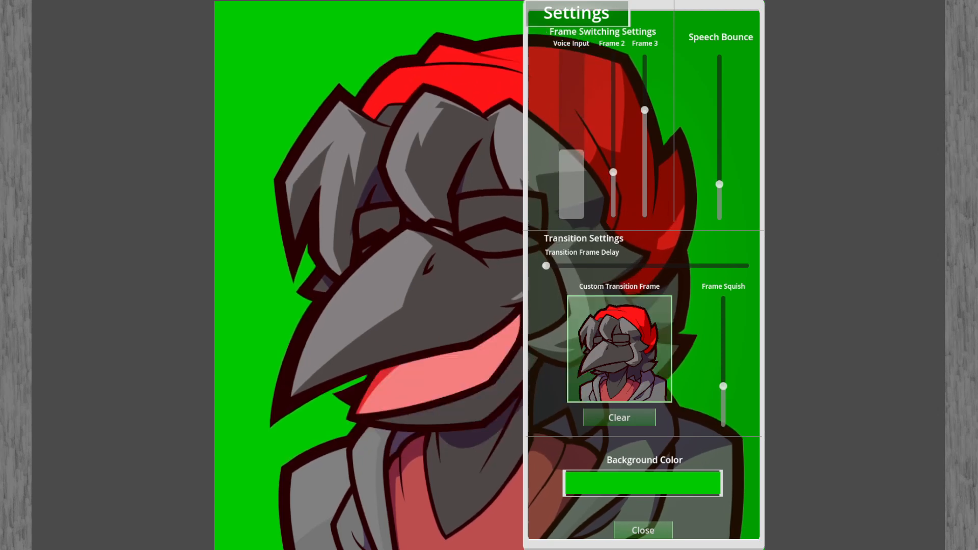
Step: Test the voice input twice, then close the settings back to the plain avatar view
left_click(644, 482)
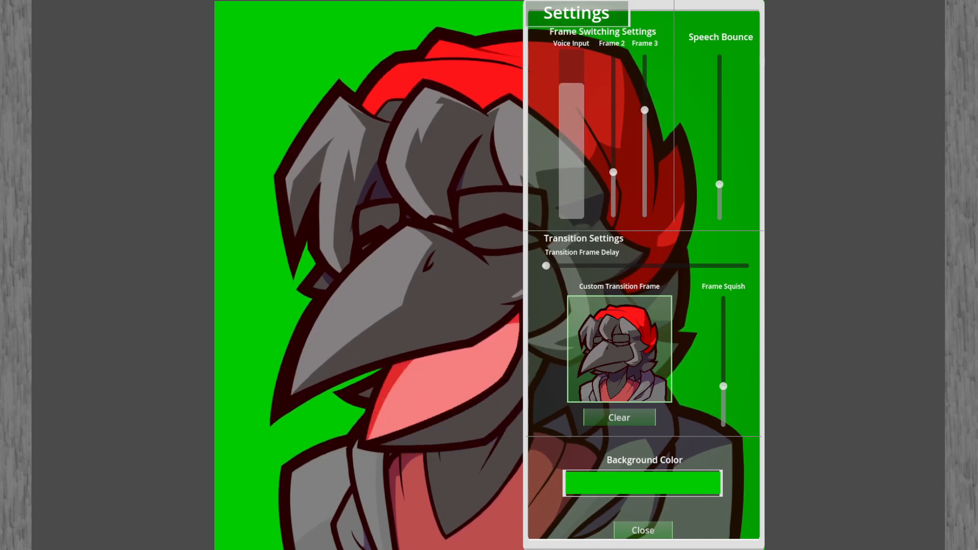
left_click(642, 482)
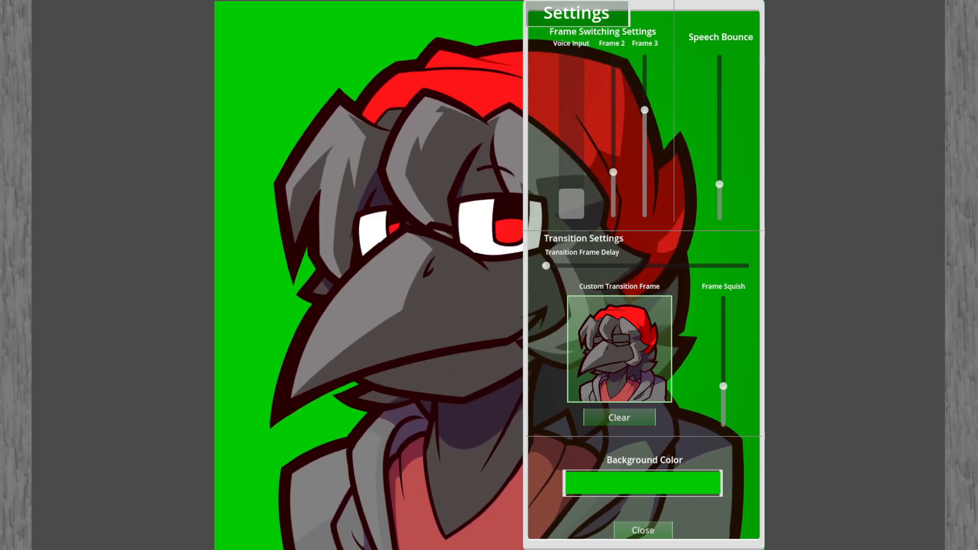
left_click(644, 530)
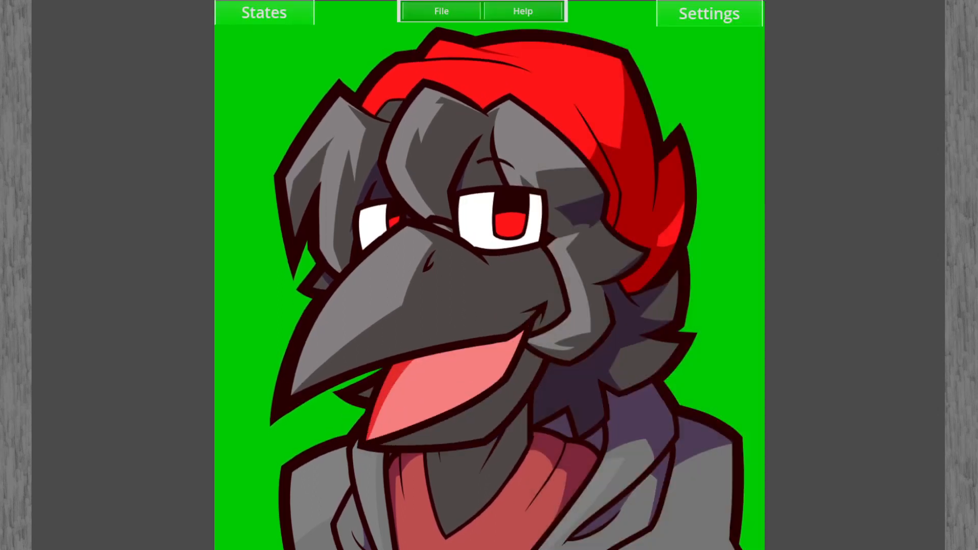
Step: Start File > Save and enter 'example' as the .avtn file name
left_click(440, 12)
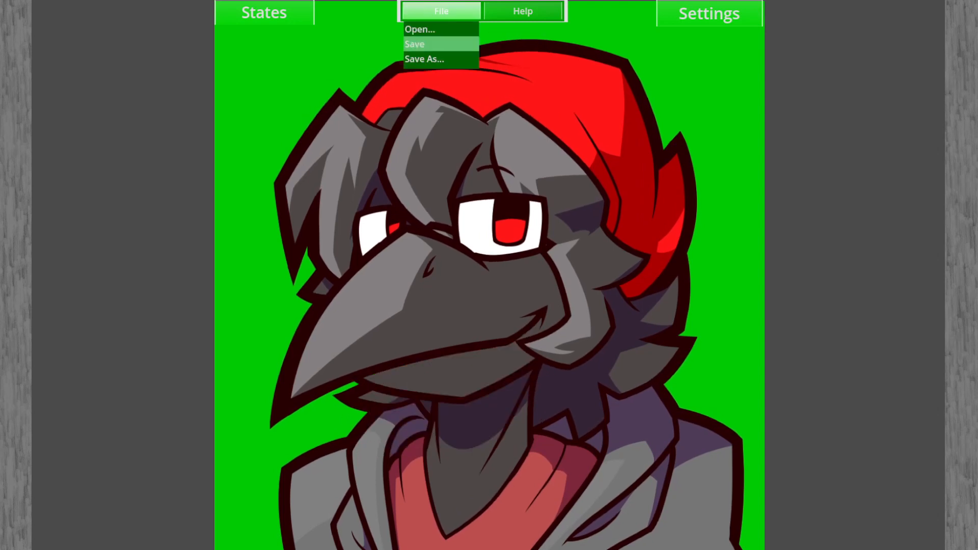
left_click(424, 59)
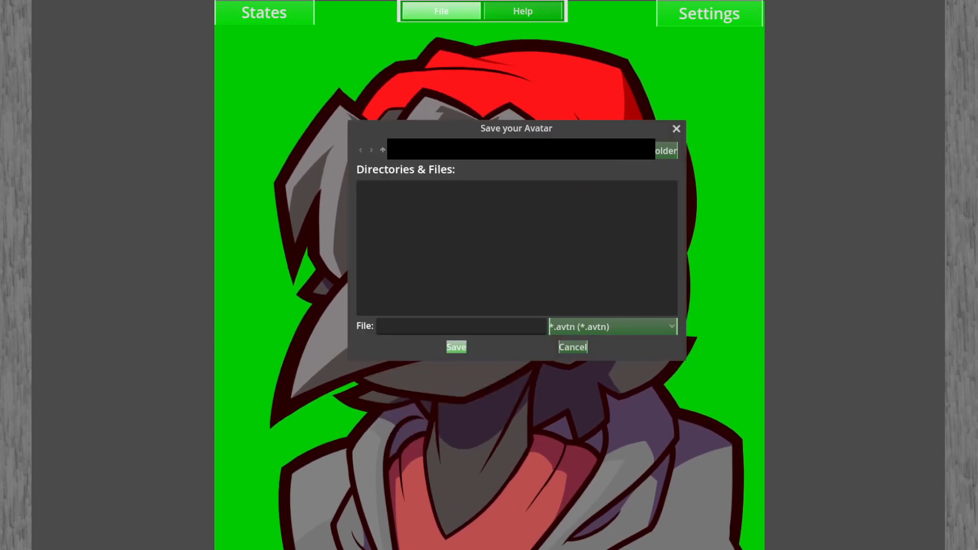
left_click(382, 150)
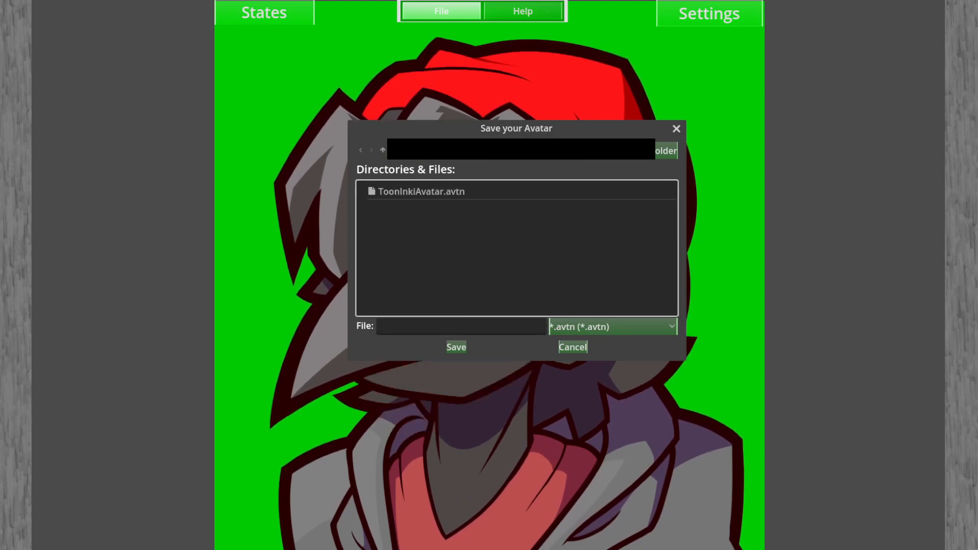
left_click(461, 326)
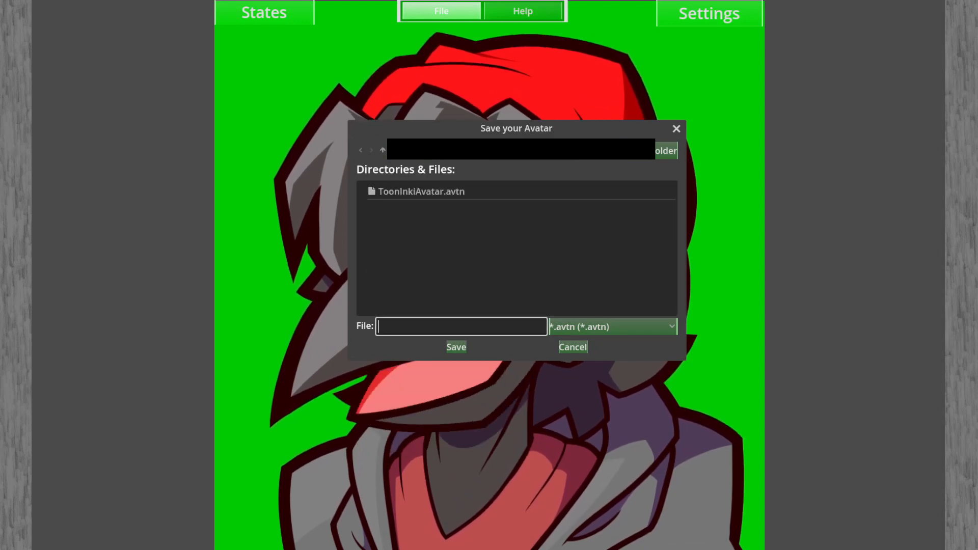
type("example")
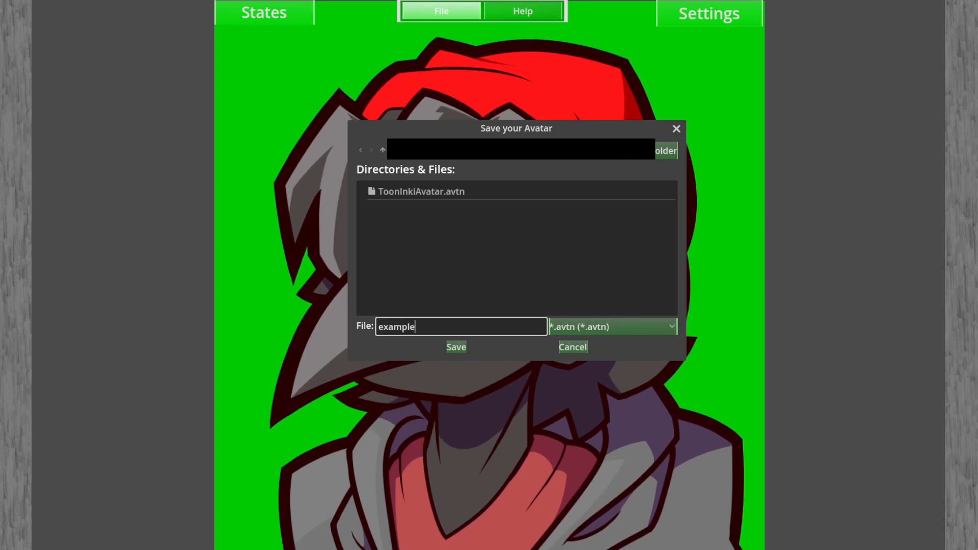